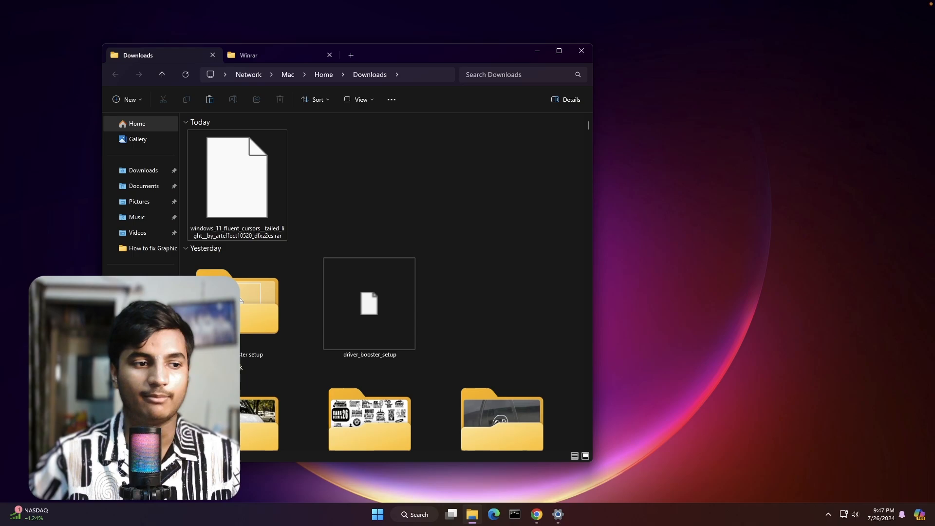
# Open the winrar-x64-701 installer from the Documents › Winrar folder
pyautogui.click(276, 55)
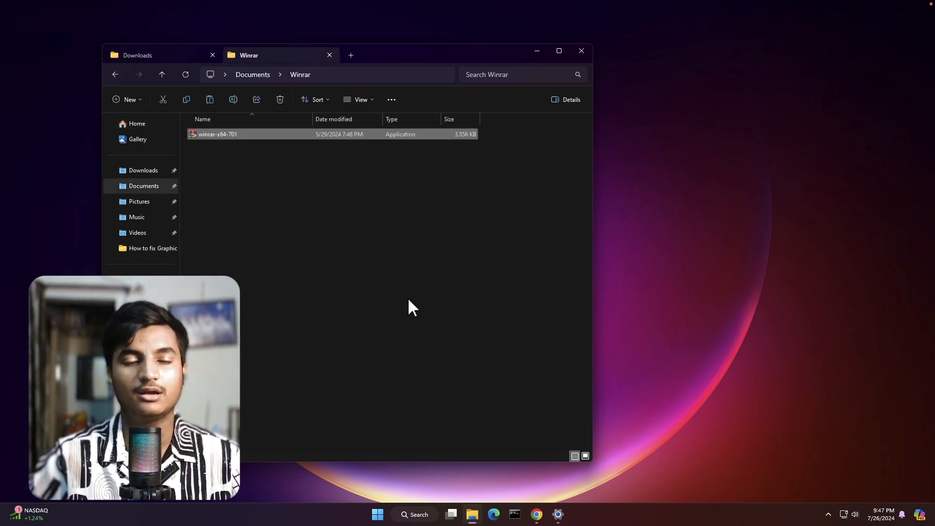
pyautogui.rightClick(217, 133)
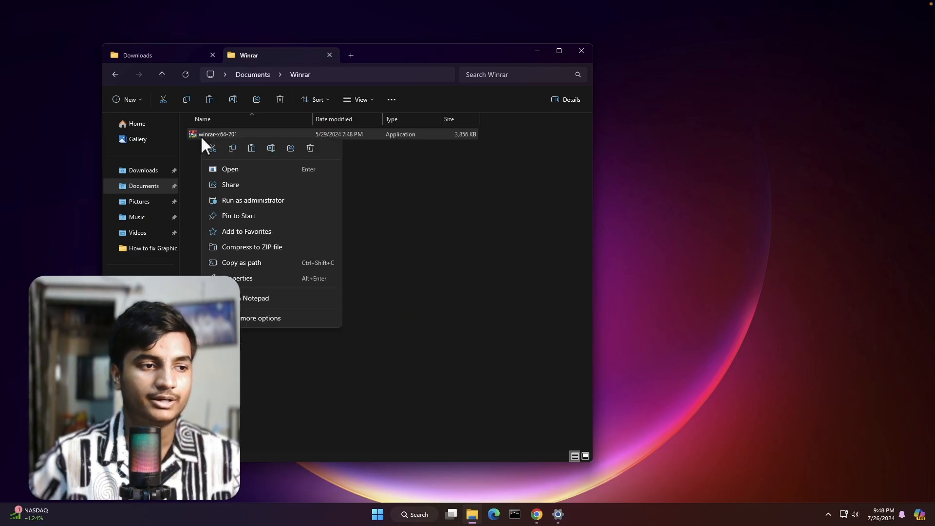
pyautogui.click(229, 169)
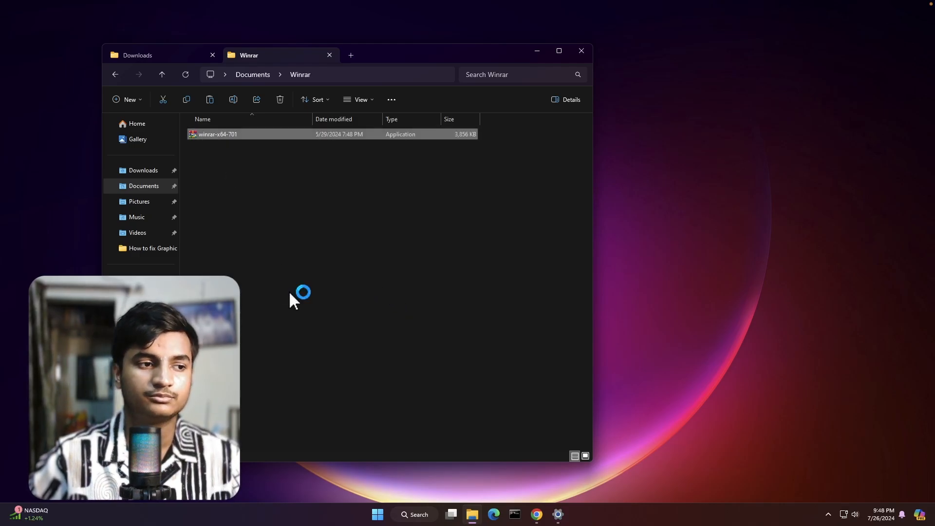
# Install WinRAR 7.01 to the default destination and close the completion dialog
pyautogui.doubleClick(216, 134)
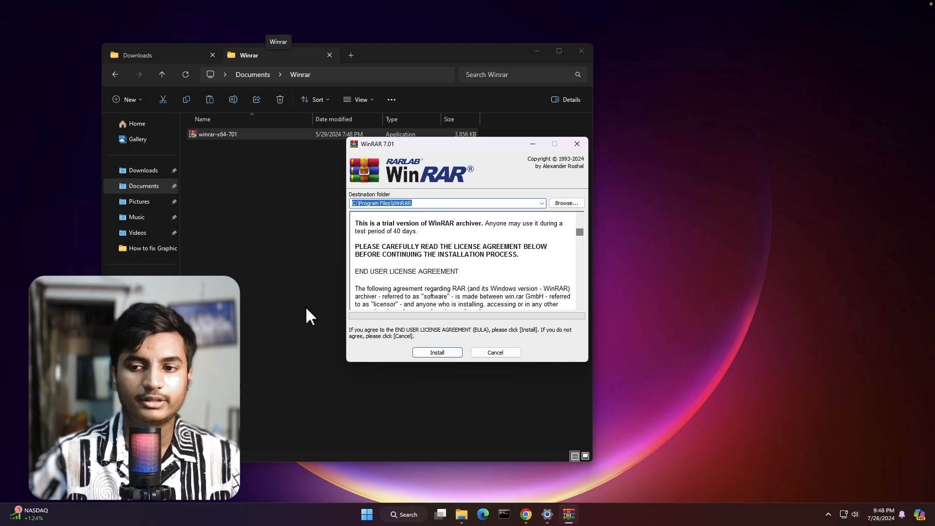
pyautogui.click(436, 352)
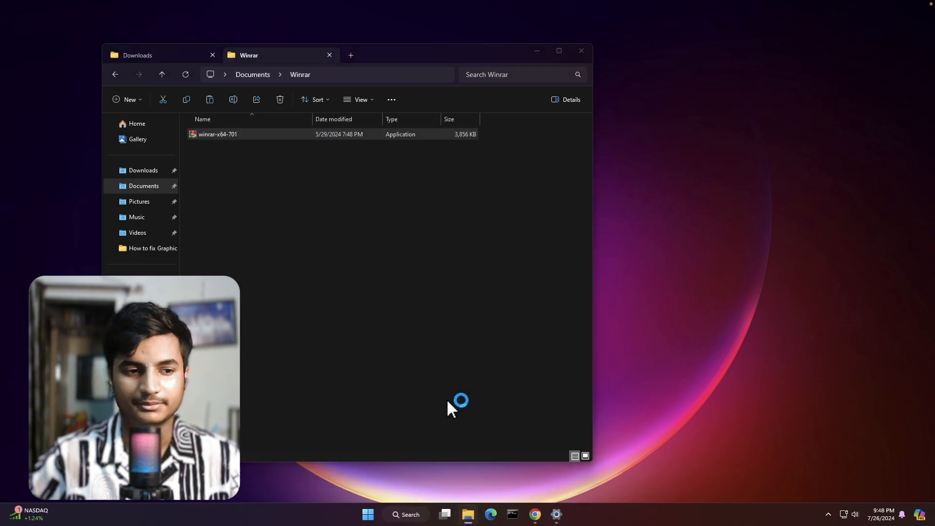
pyautogui.click(217, 134)
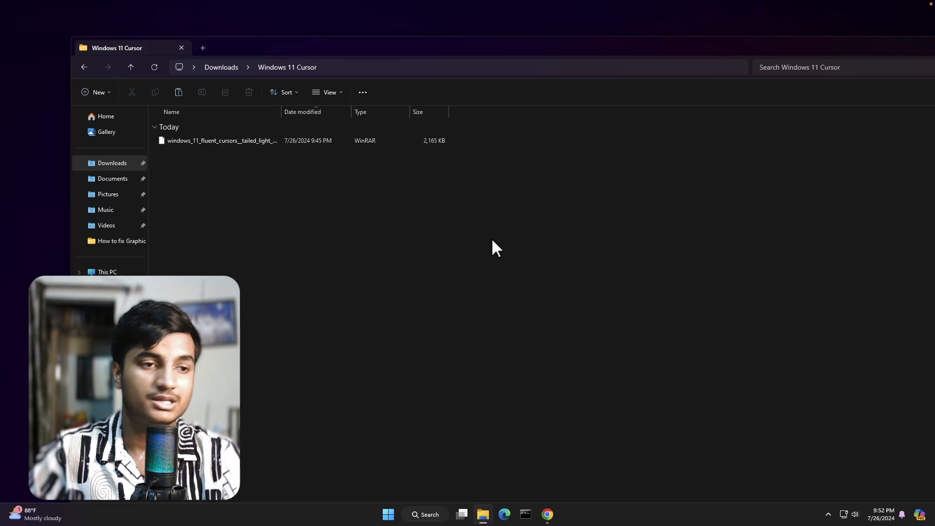
# Open the Windows 11 fluent cursors .rar archive with WinRAR via Open with
pyautogui.click(220, 141)
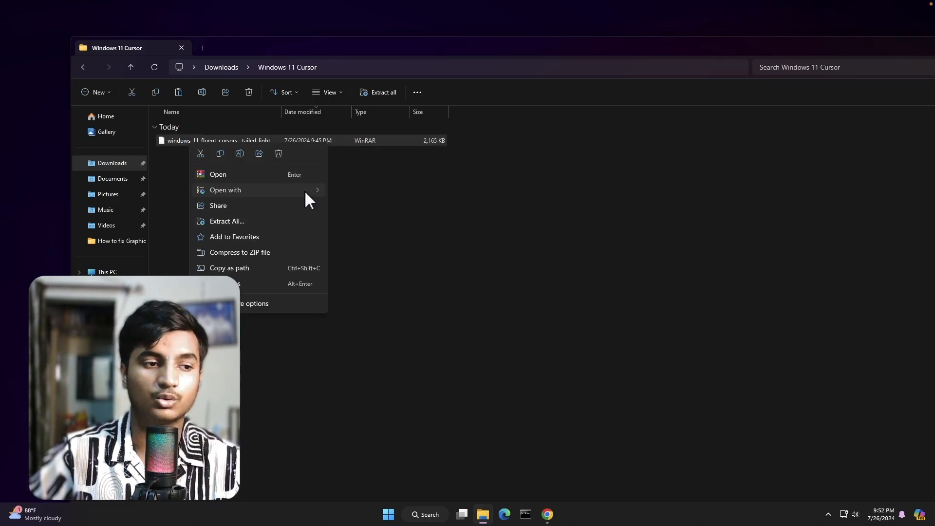
pyautogui.click(225, 189)
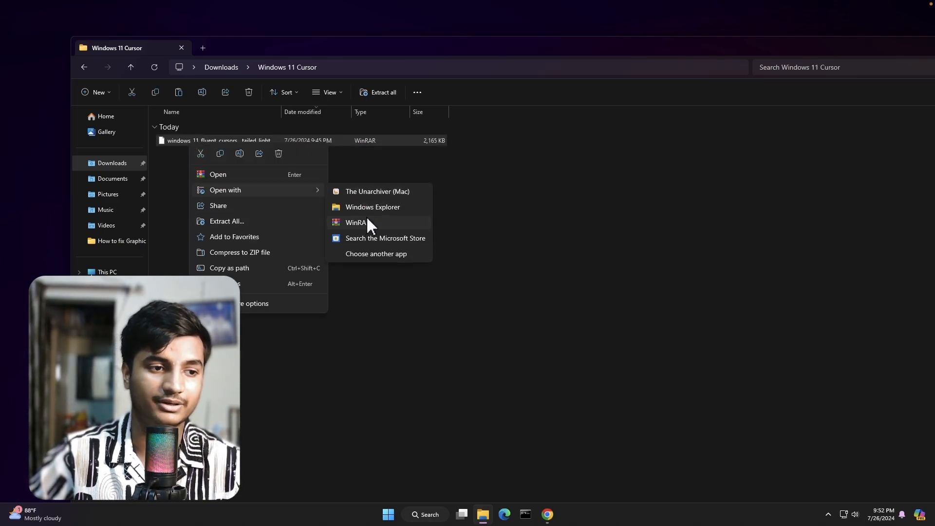
pyautogui.click(356, 223)
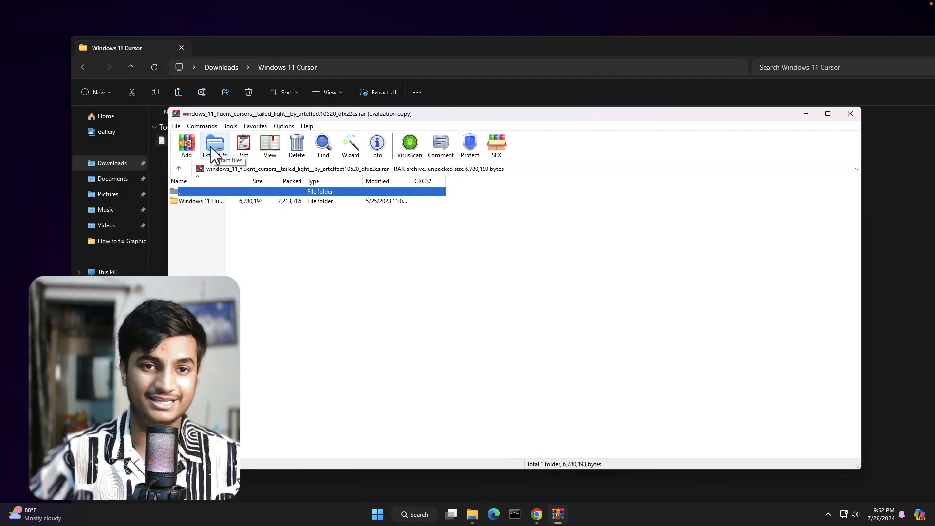
# Extract the archive to Downloads\Windows 11 Cursor and close WinRAR
pyautogui.click(214, 146)
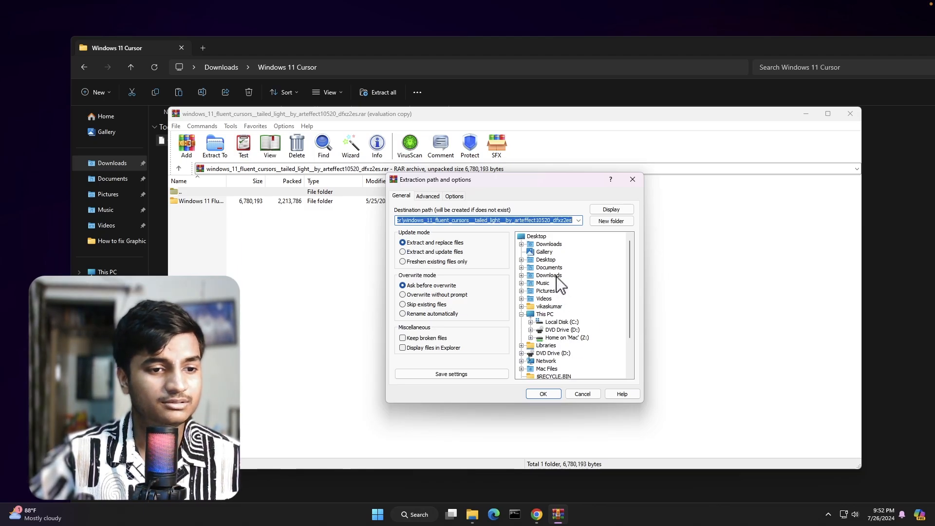
pyautogui.click(548, 276)
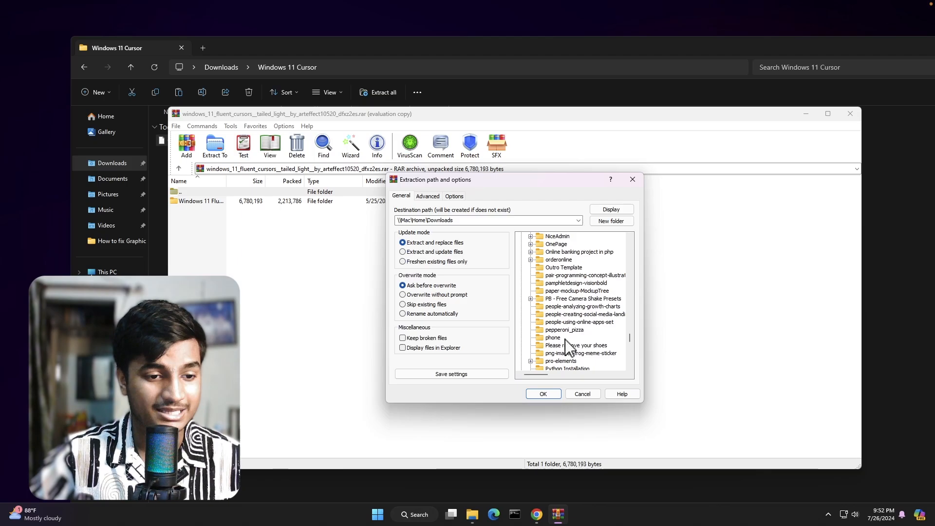
pyautogui.click(567, 353)
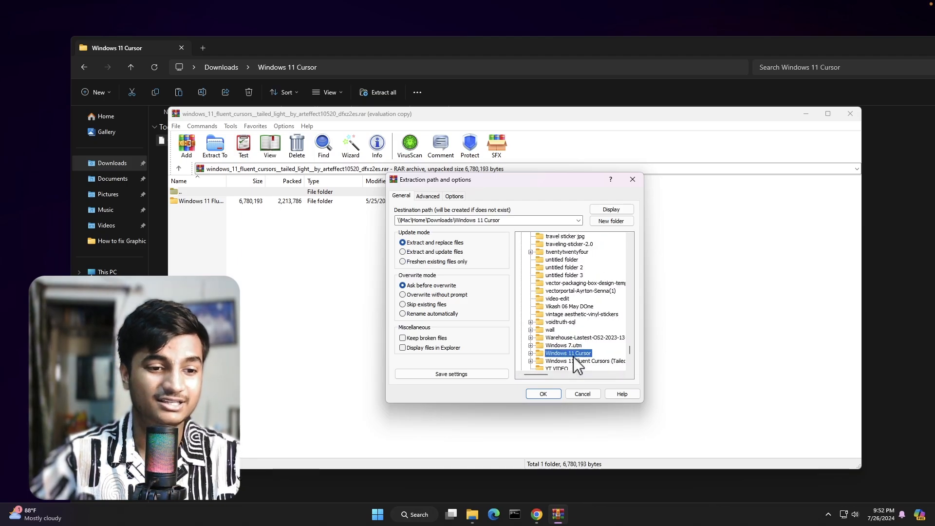
pyautogui.click(542, 394)
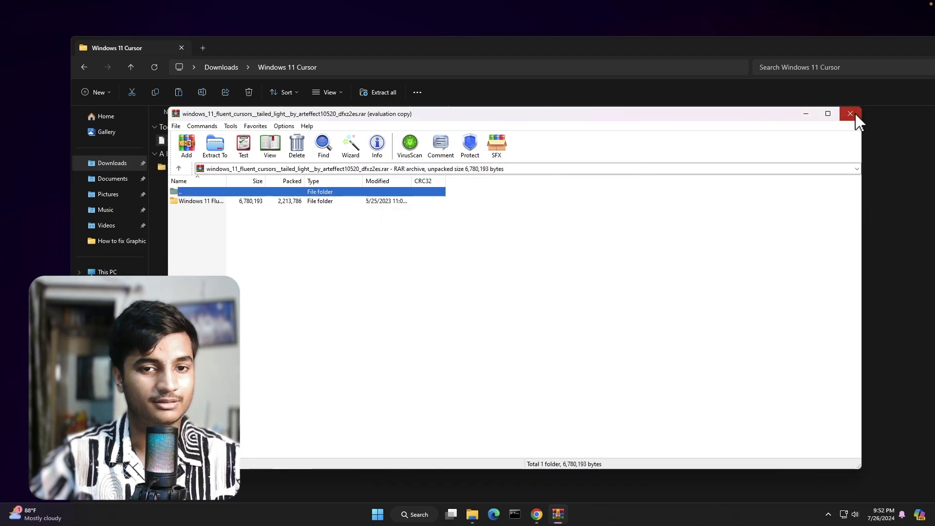
pyautogui.click(850, 114)
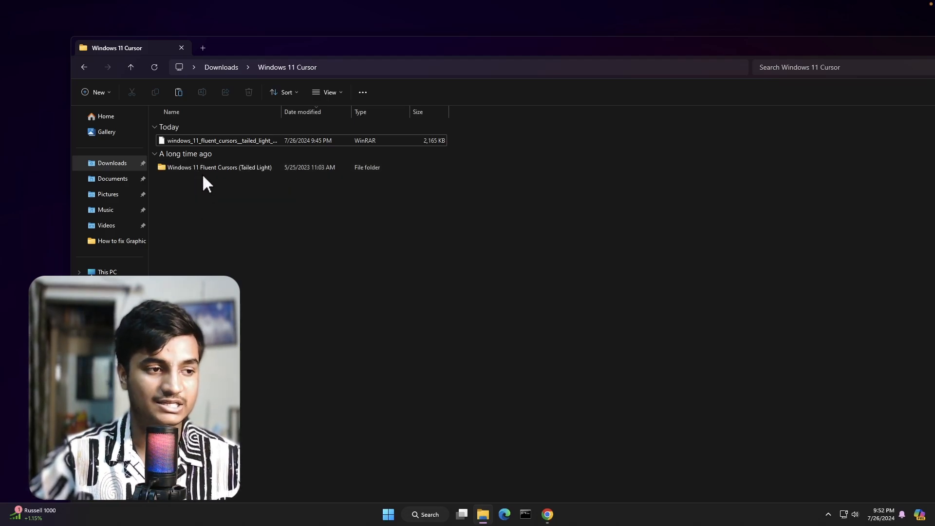
# Browse into Windows 11 Fluent Cursors (Tailed Light) › Light, then go back
pyautogui.doubleClick(219, 168)
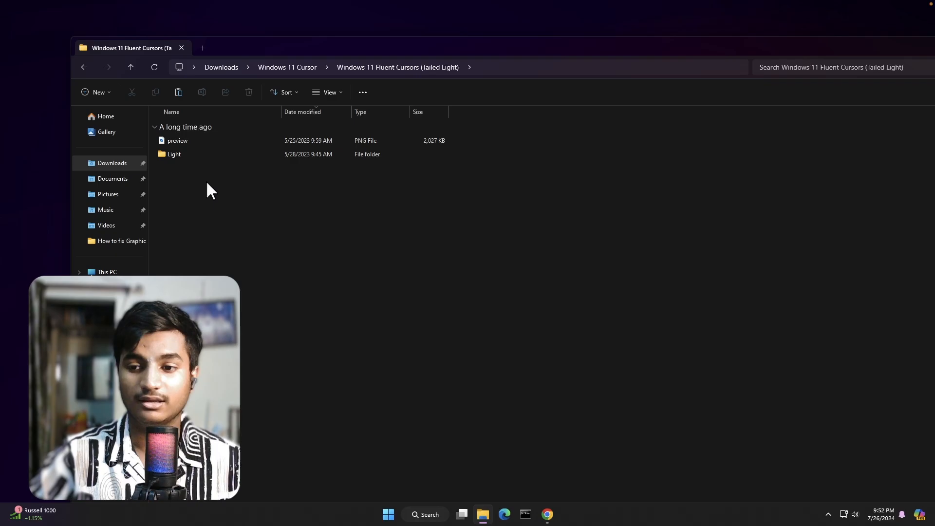
pyautogui.doubleClick(173, 154)
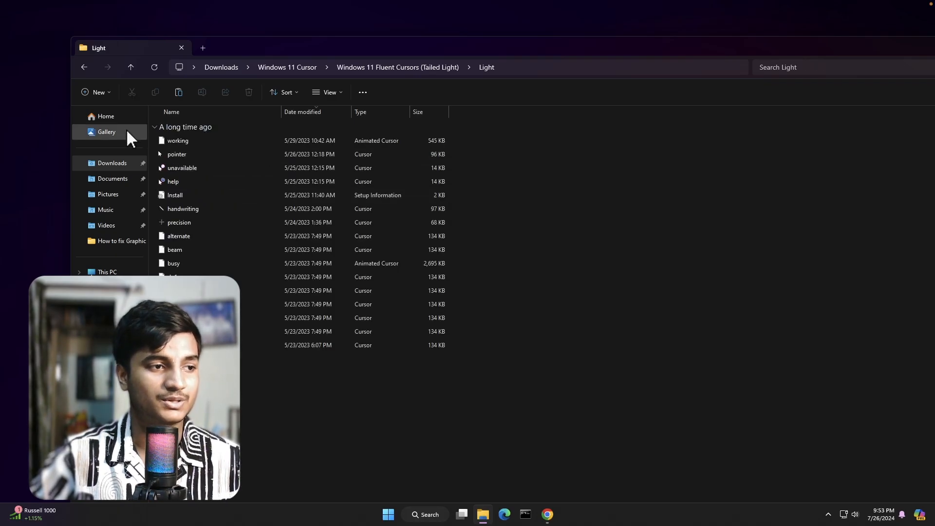
pyautogui.click(83, 67)
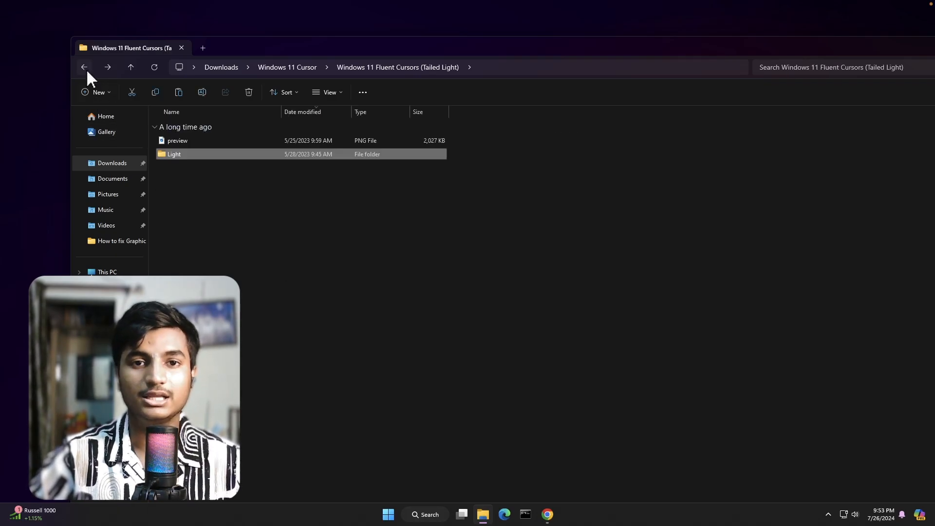